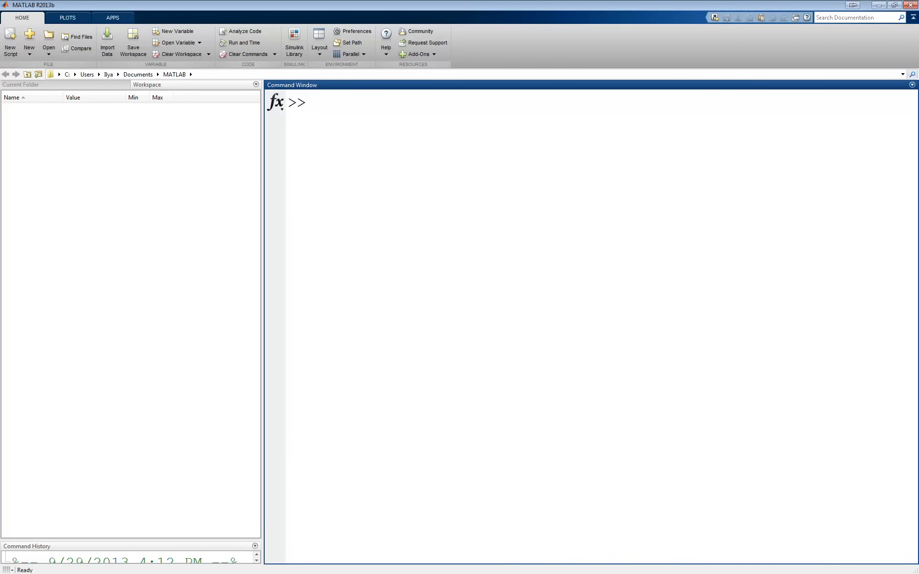
- Create the row vector v = [2 4 6 5 3]
{"action": "type", "text": "v ="}
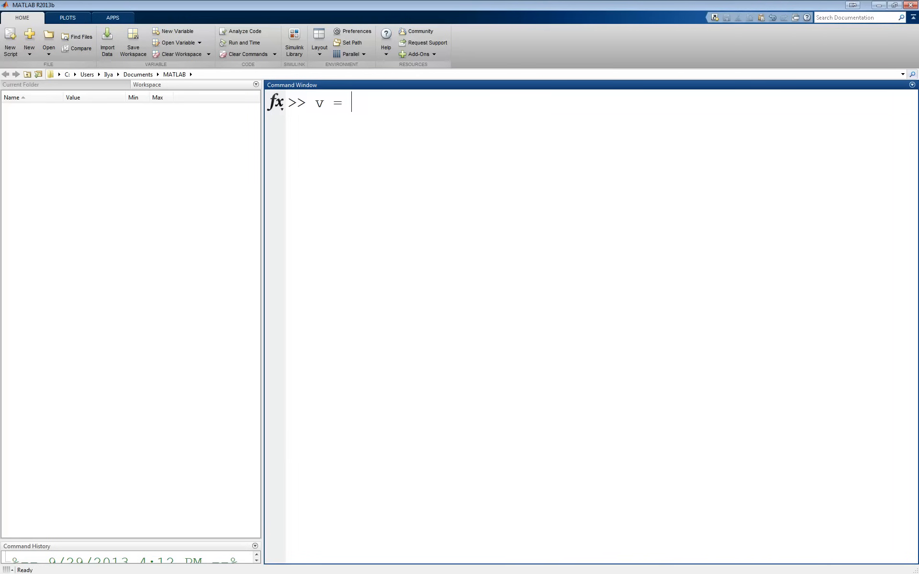
{"action": "type", "text": "[2"}
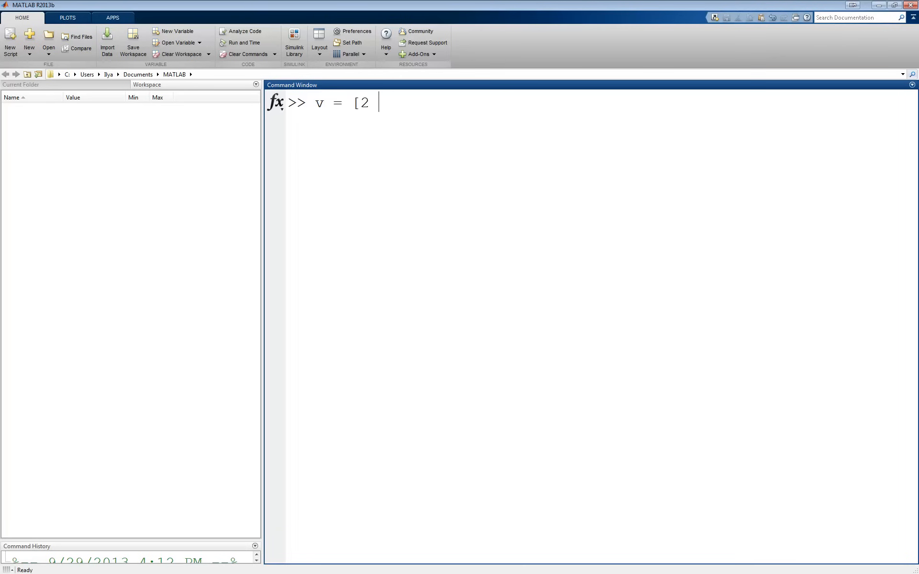
{"action": "type", "text": "4 6"}
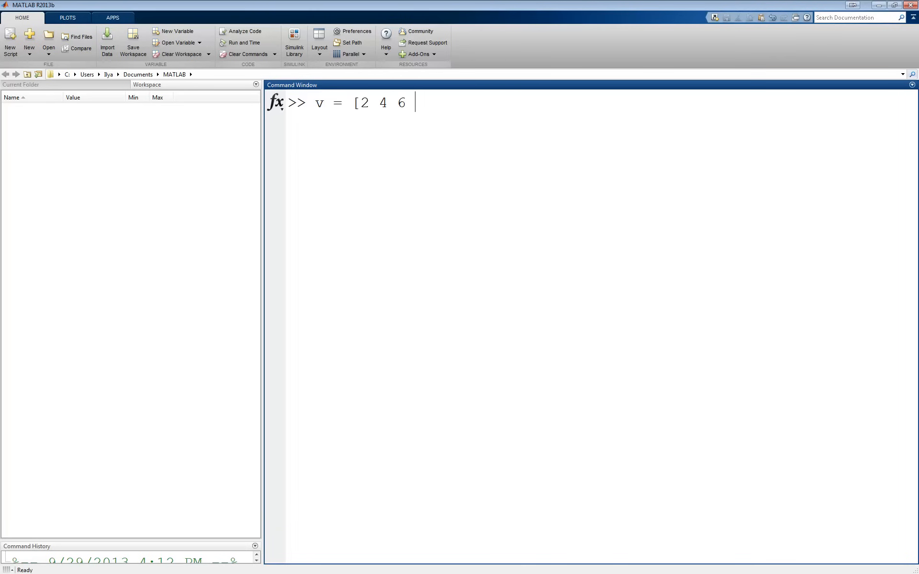
{"action": "type", "text": "5 3"}
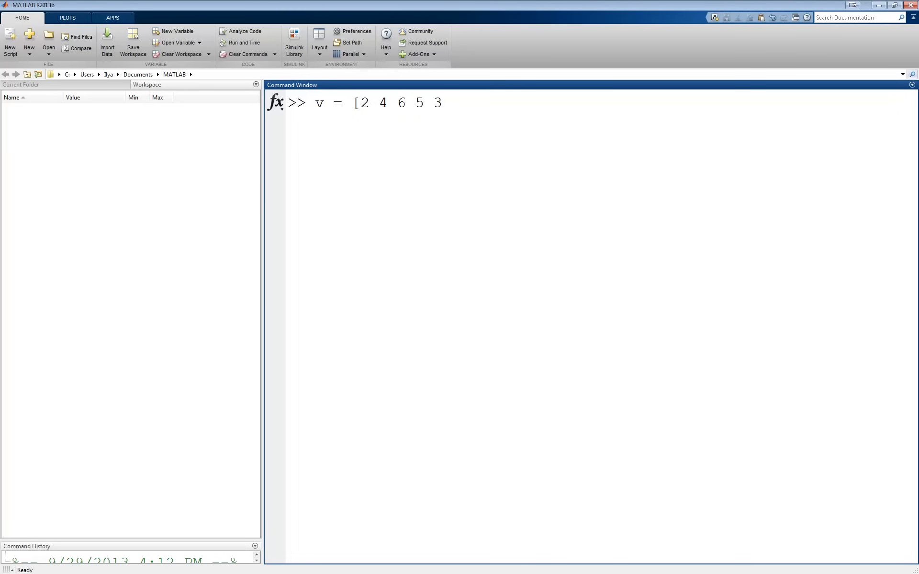
{"action": "key", "text": "Return"}
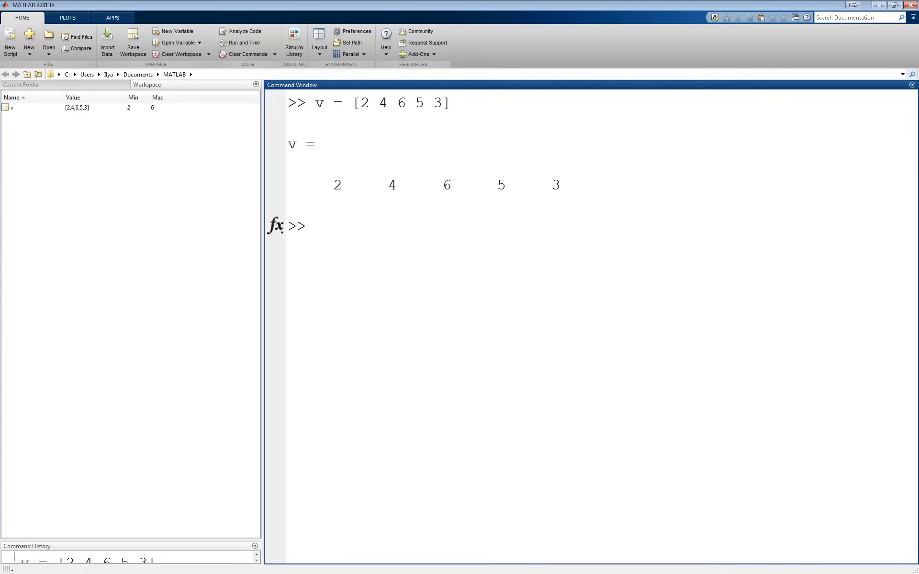
- Index v to show v(3) = 6 and v([1 4]) = [2 5]
{"action": "type", "text": "v ("}
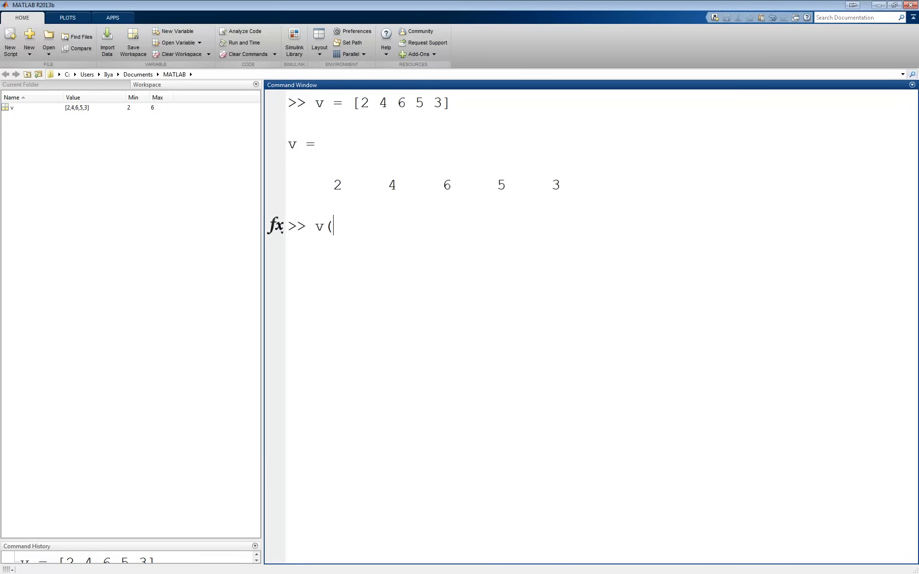
{"action": "type", "text": "3)"}
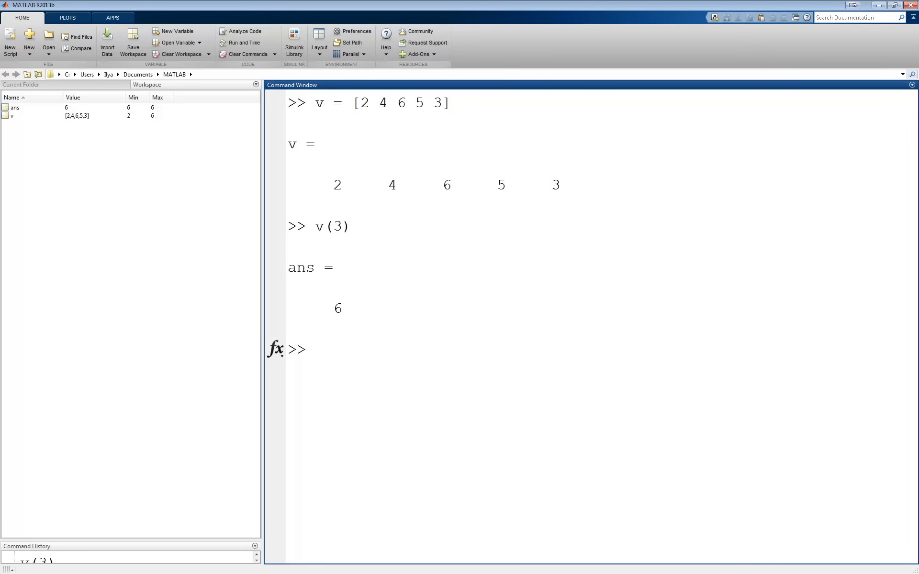
{"action": "type", "text": "v"}
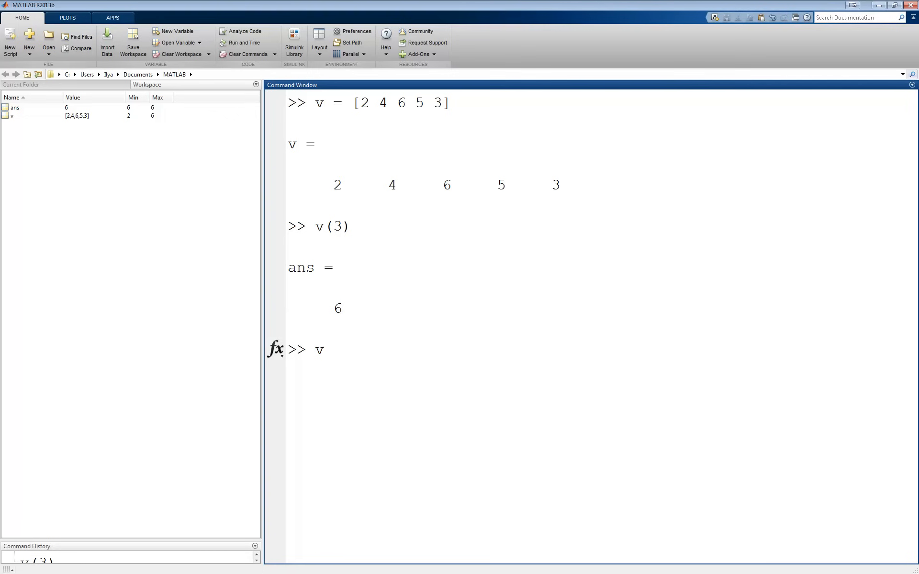
{"action": "type", "text": "(["}
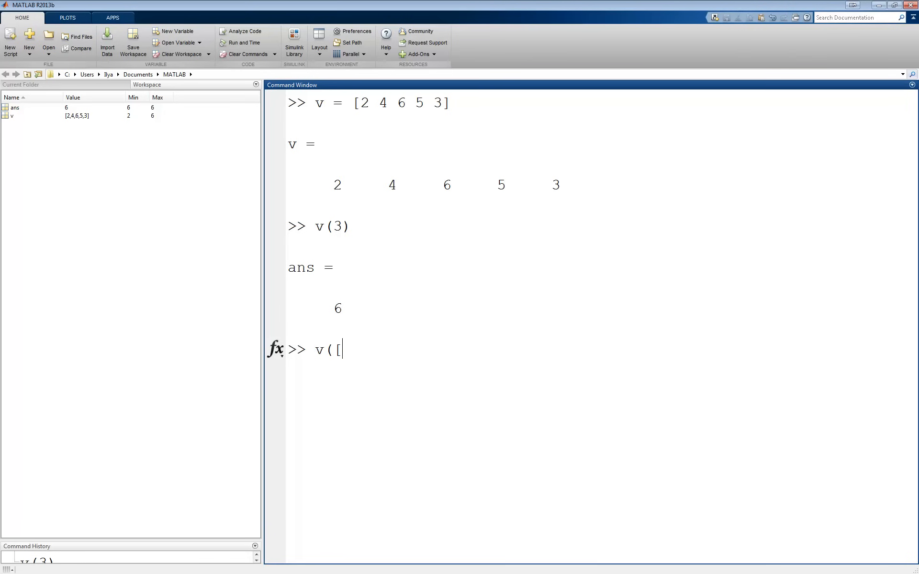
{"action": "type", "text": "1 4]"}
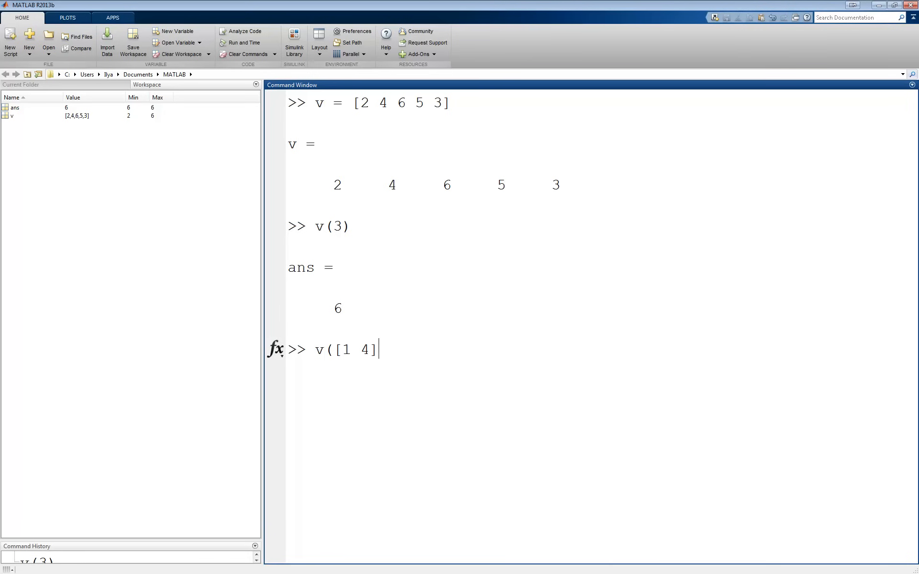
{"action": "key", "text": "Return"}
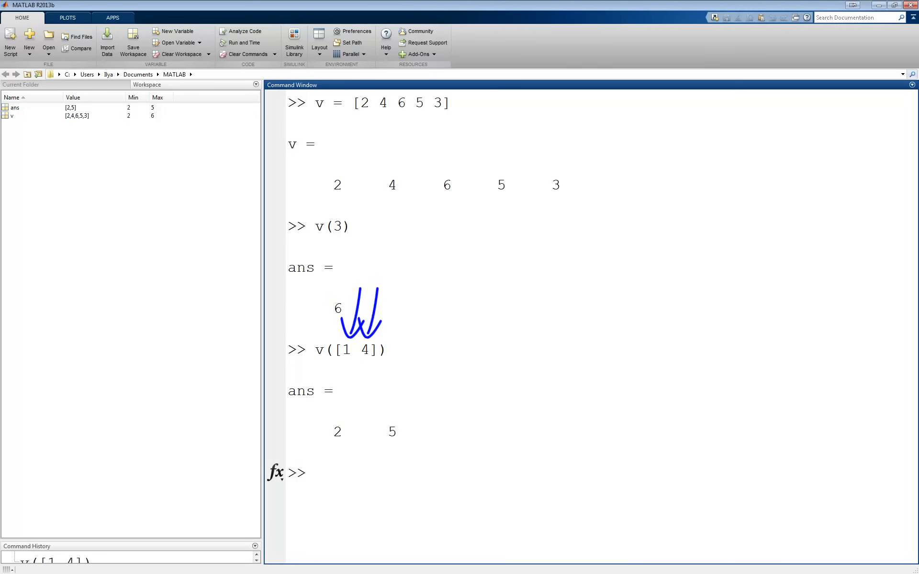
- Enter v(1:2:5) to return every second element: 2, 6, 3
{"action": "type", "text": "v("}
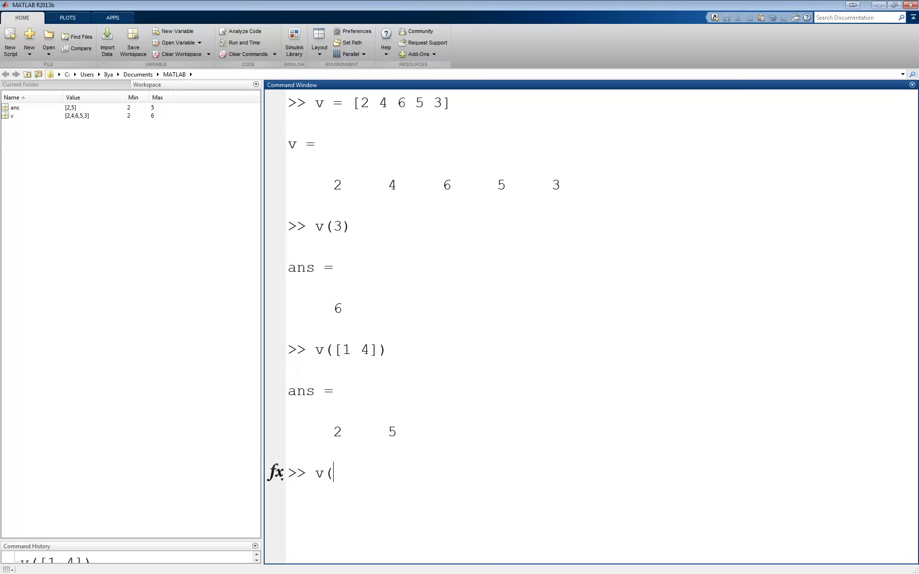
{"action": "type", "text": "1:2:"}
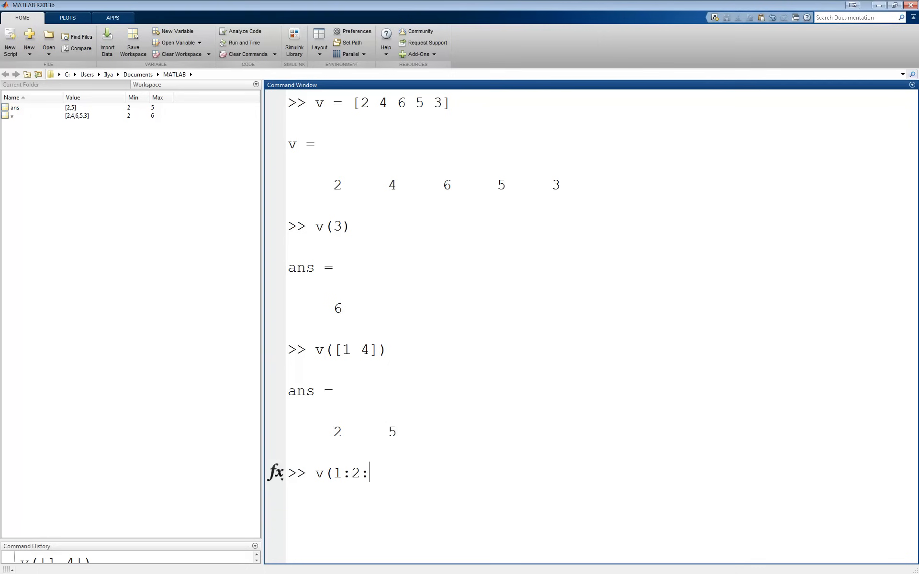
{"action": "type", "text": "5)"}
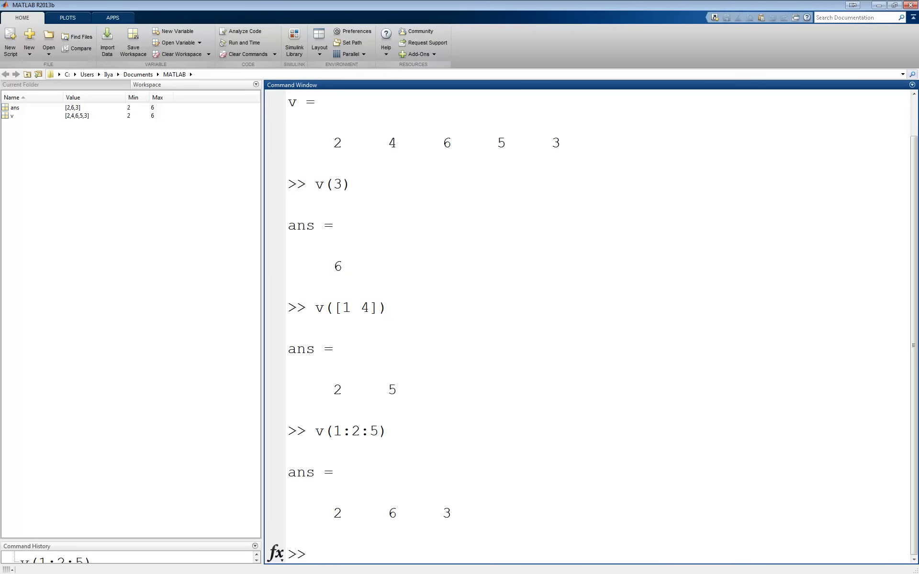
- Create the matrix M = [1 4 6; 2 -5 3; 9 7 -8]
{"action": "type", "text": "M = ["}
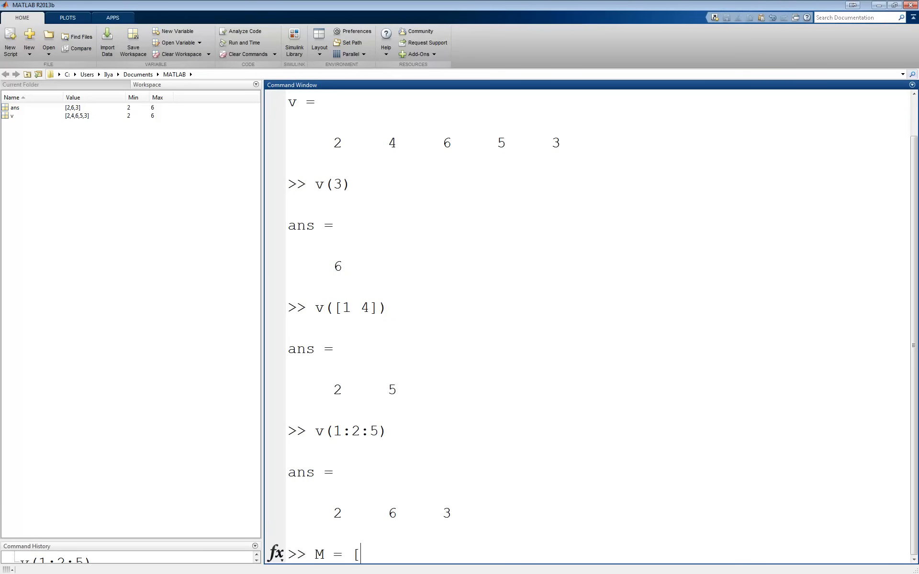
{"action": "type", "text": "1 4"}
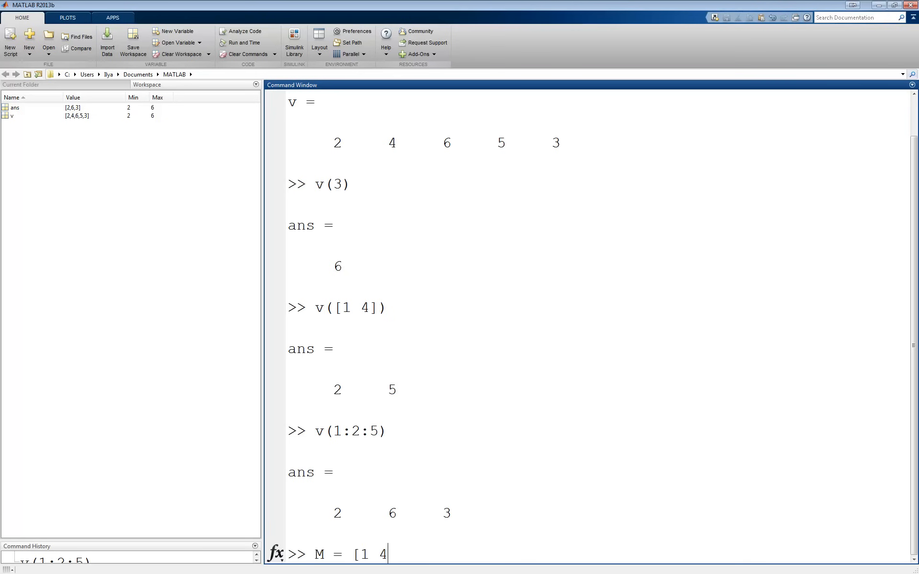
{"action": "type", "text": "6;2"}
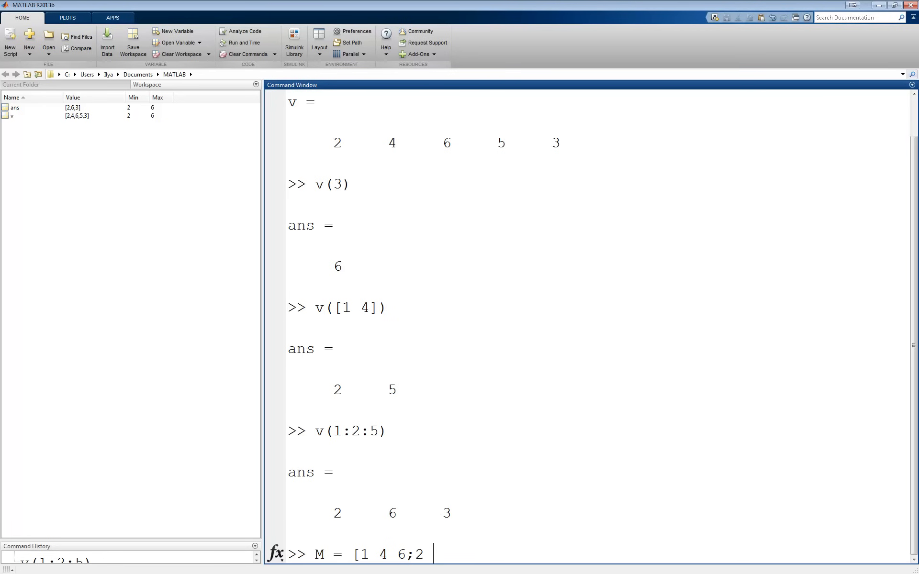
{"action": "type", "text": "-5"}
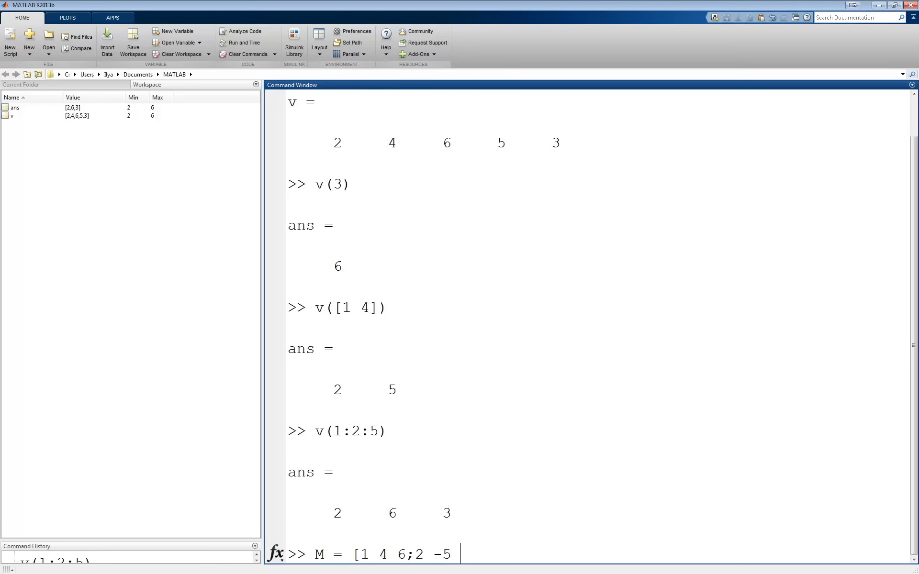
{"action": "type", "text": "3;9"}
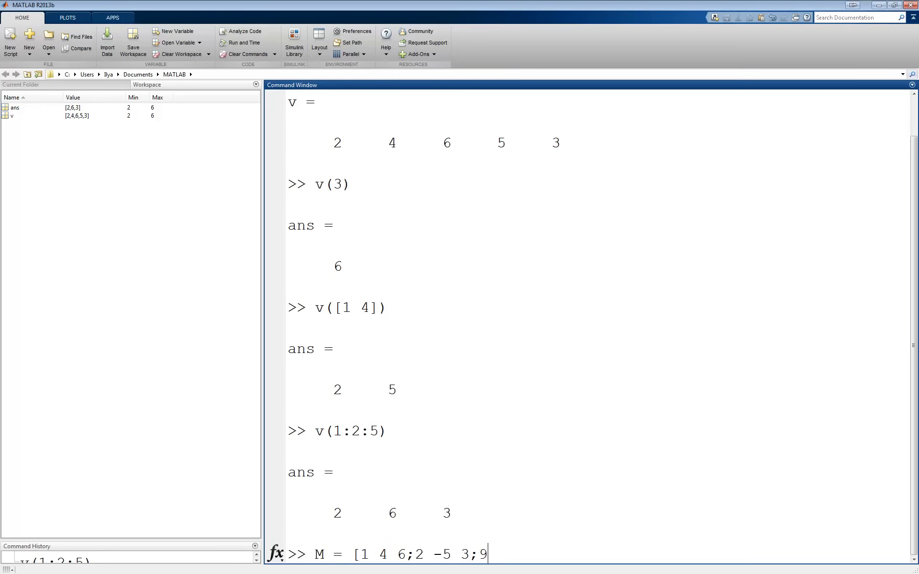
{"action": "type", "text": "7 -8"}
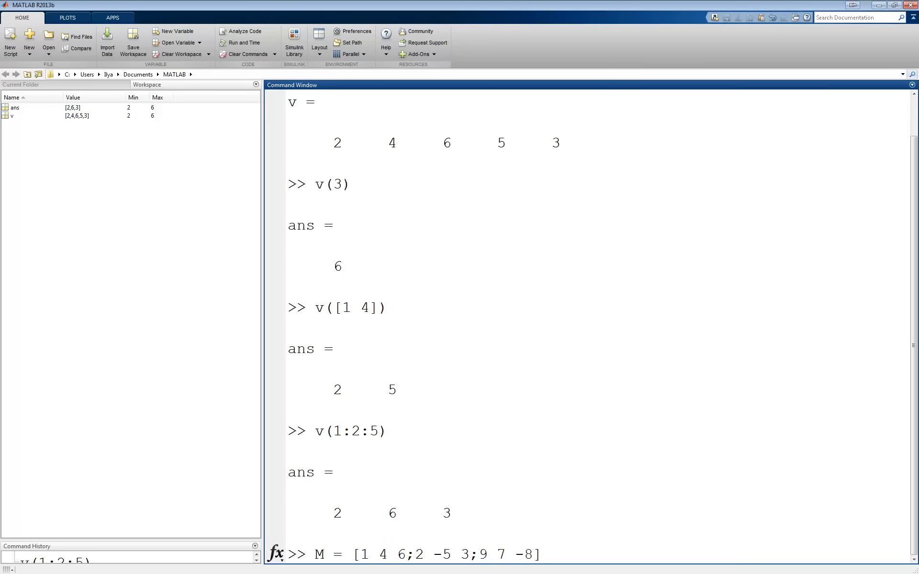
{"action": "key", "text": "Return"}
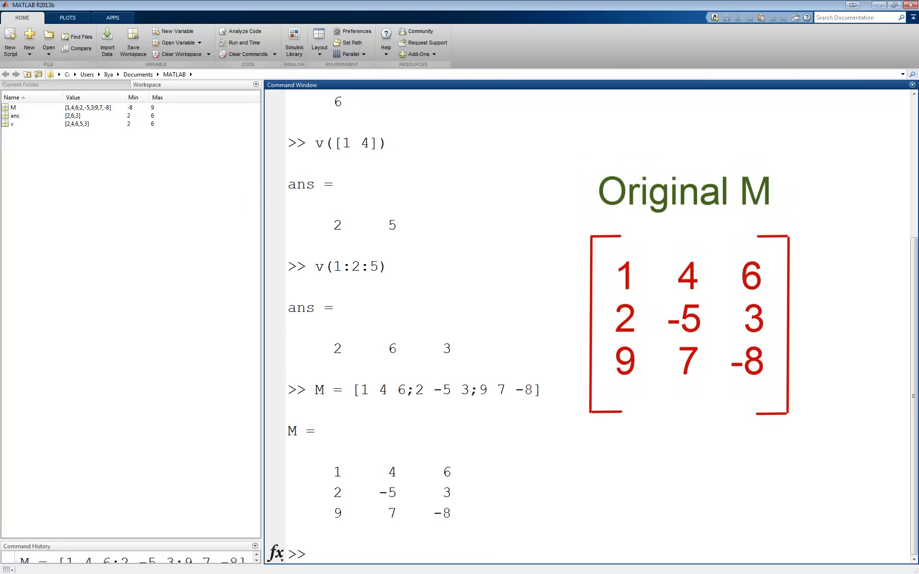
- Index M to show M(1,2) = 4 and M([1 3],2) = [4; 7]
{"action": "type", "text": "M(1,"}
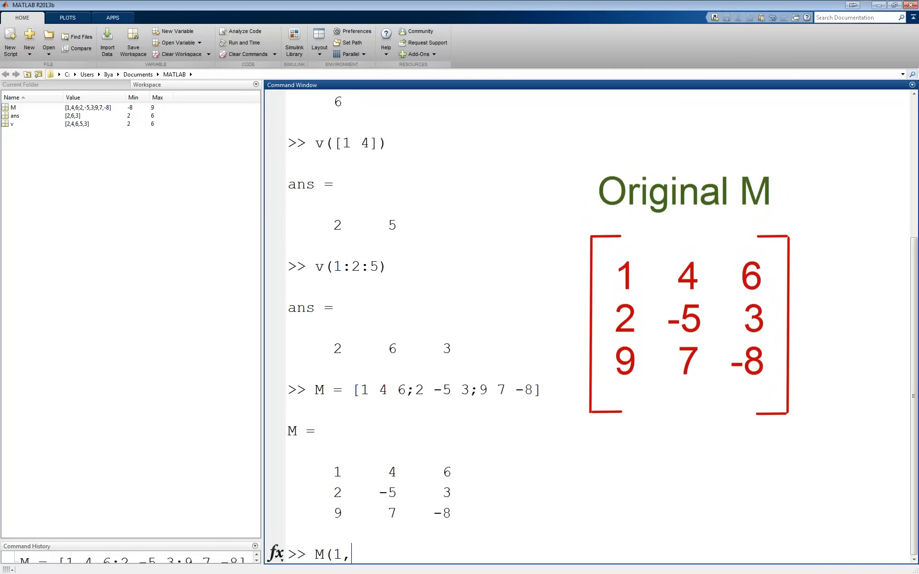
{"action": "type", "text": "2)"}
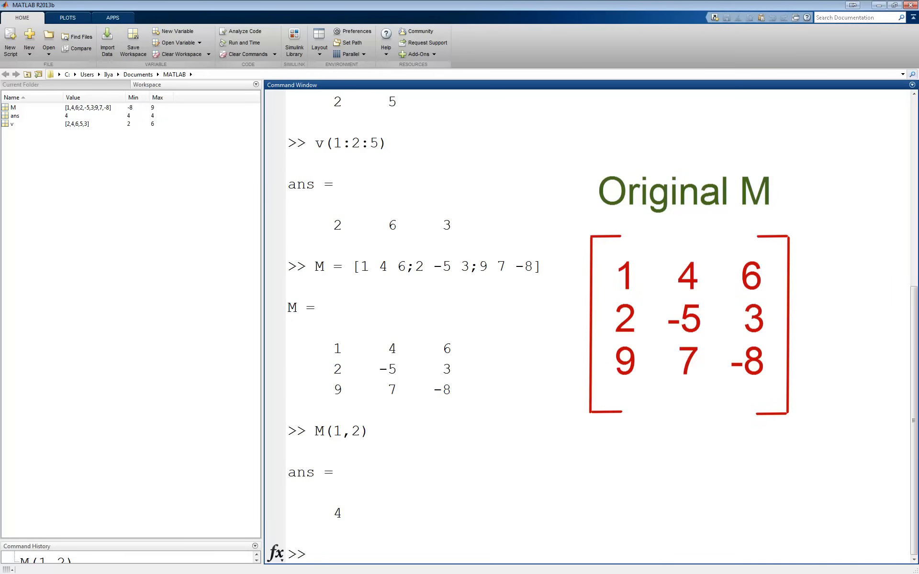
{"action": "type", "text": "M("}
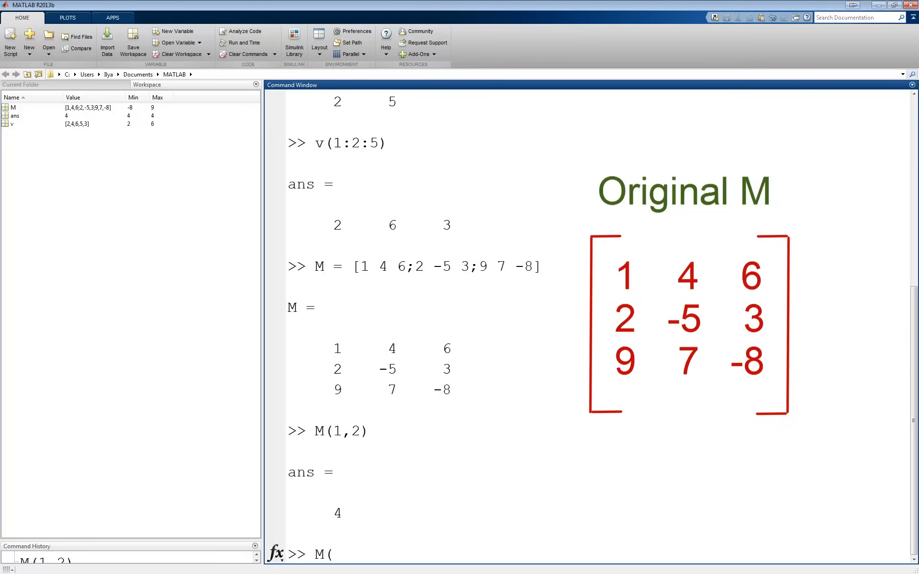
{"action": "type", "text": "[1 3"}
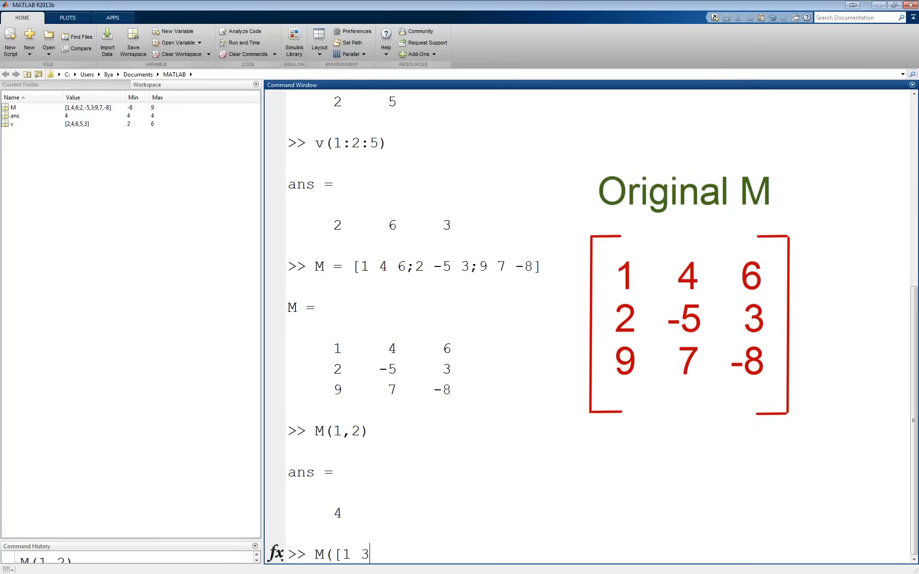
{"action": "type", "text": "],2"}
{"action": "type", "text": "M"}
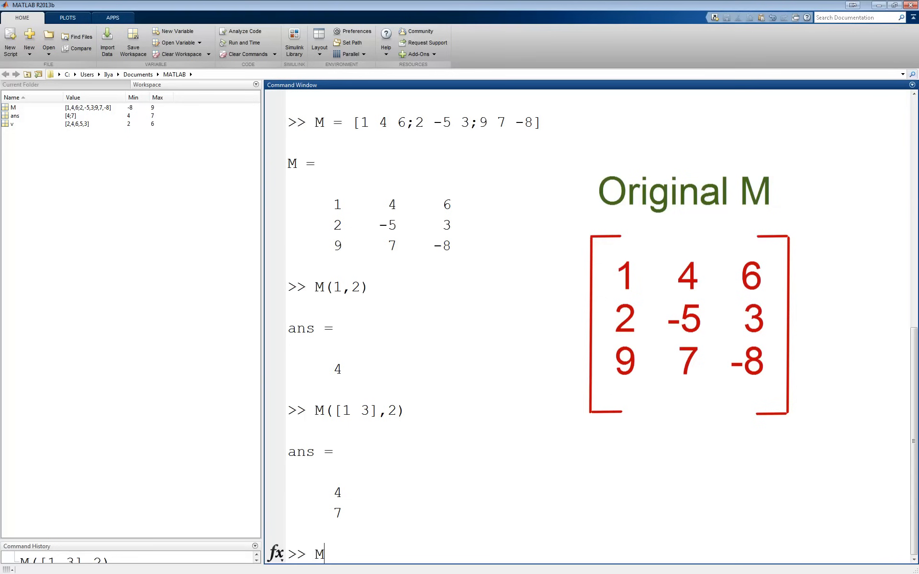
- Show M(1,2:3) = [4 6] and the submatrix M(1:2,2:3) = [4 6; -5 3]
{"action": "type", "text": "(1,2"}
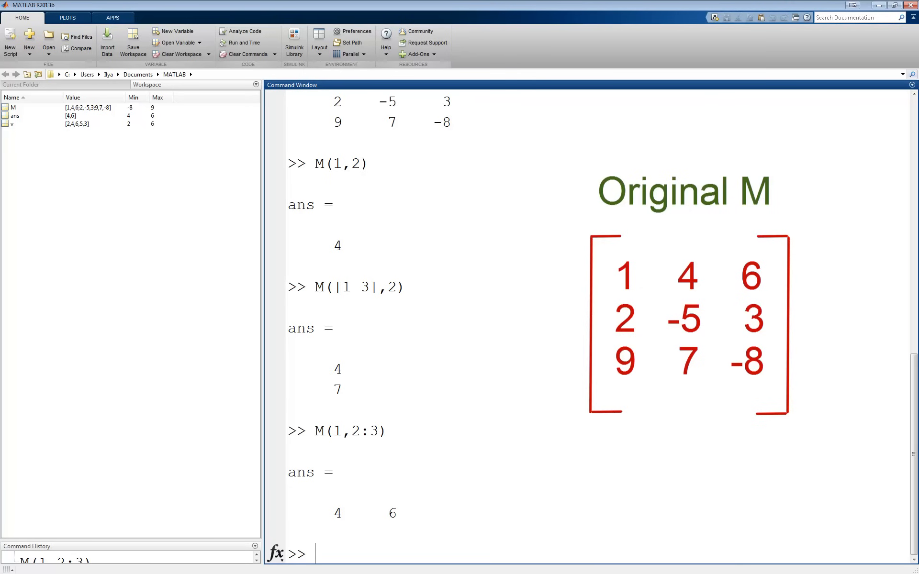
{"action": "type", "text": "M"}
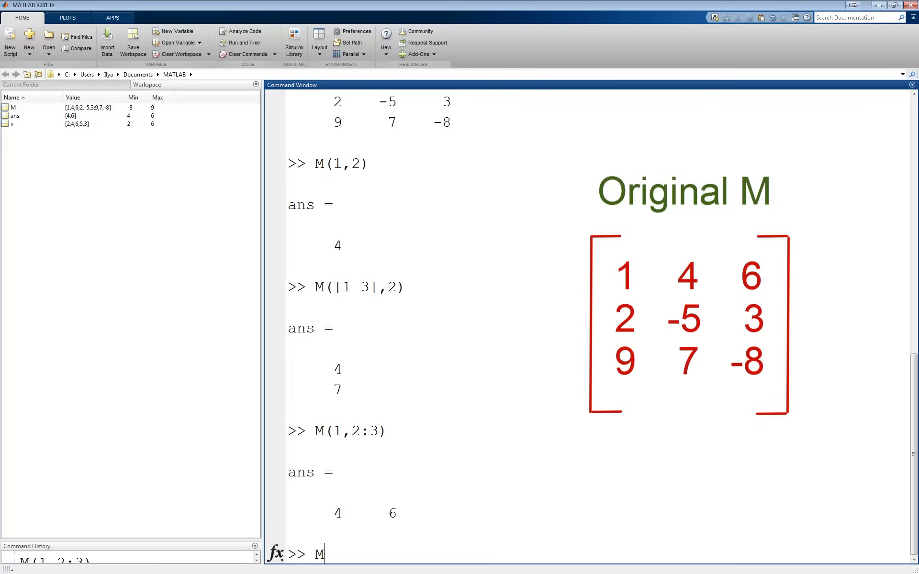
{"action": "type", "text": "(1:"}
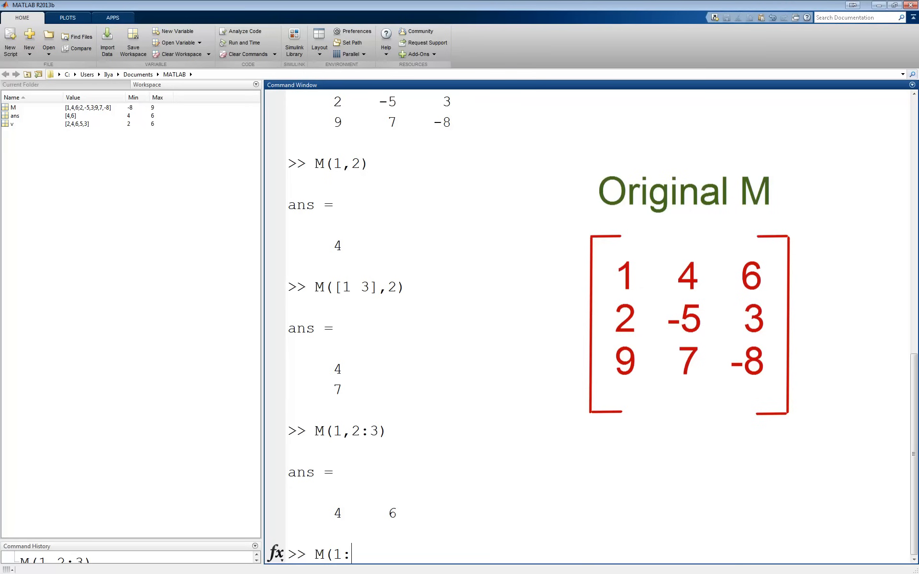
{"action": "type", "text": "2,2"}
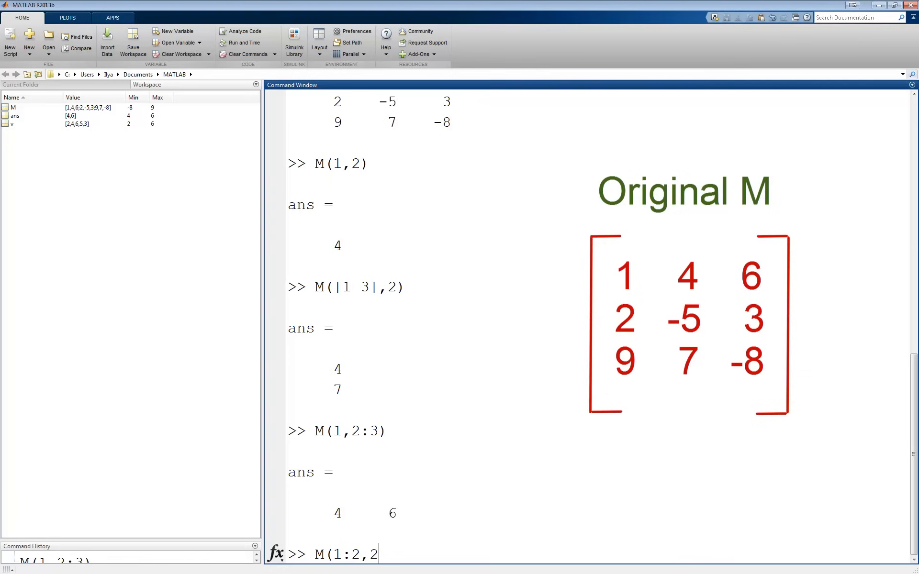
{"action": "type", "text": ":3"}
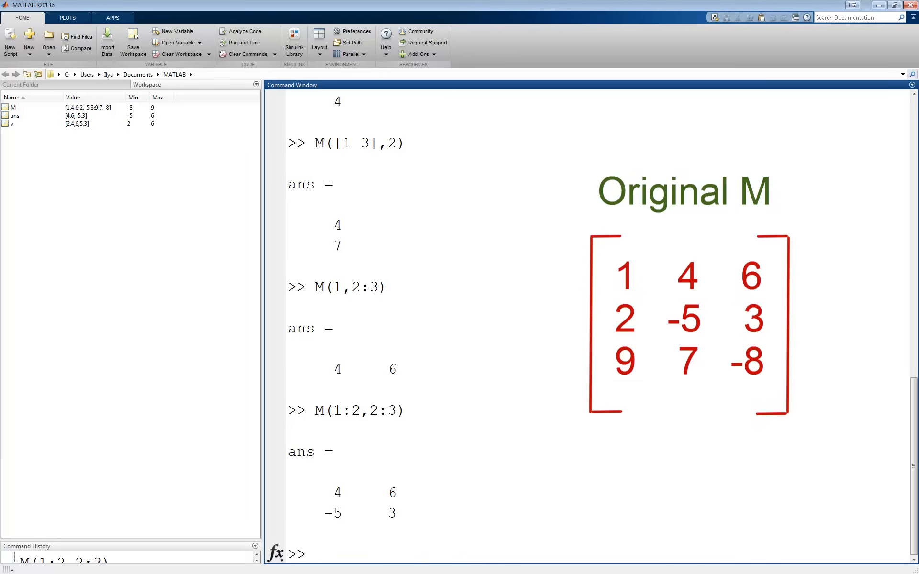
{"action": "left_click", "coordinate": [315, 553]}
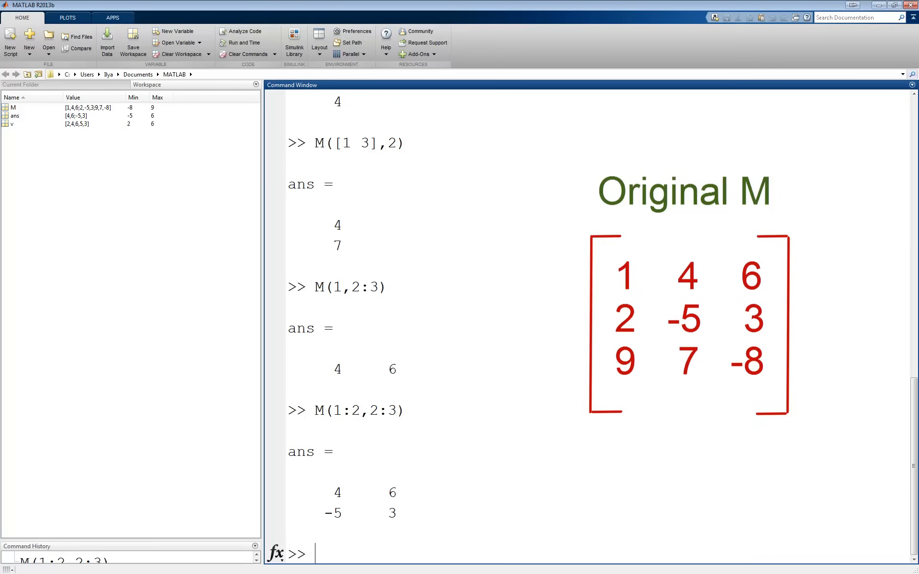
- Display M(1,:) as [1 4 6] and M(:,2) as [4; -5; 7]
{"action": "type", "text": "M"}
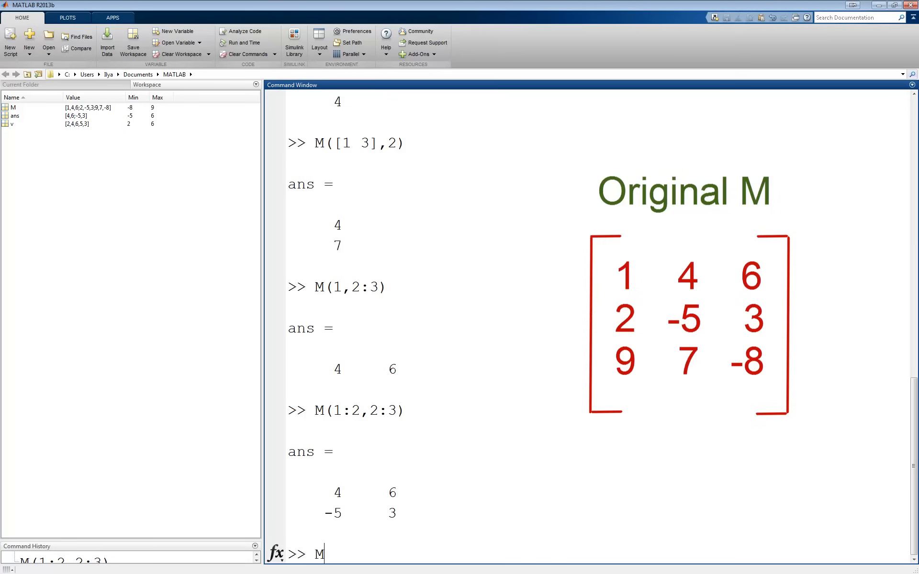
{"action": "type", "text": "(1,:"}
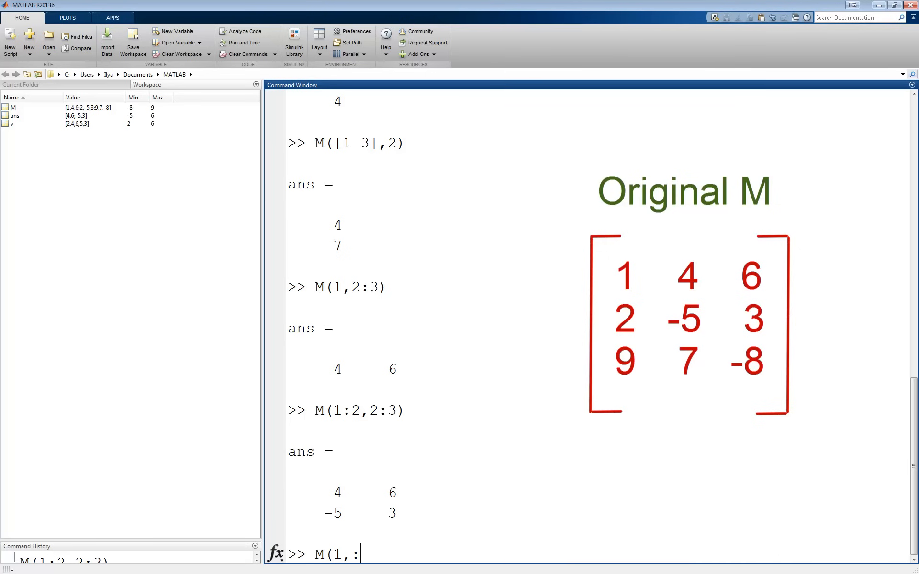
{"action": "type", "text": ")"}
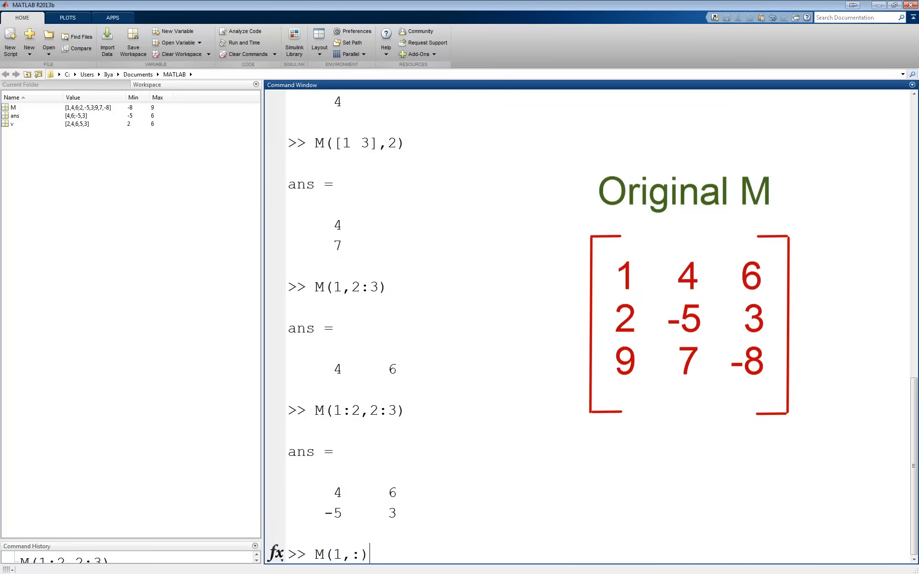
{"action": "key", "text": "Return"}
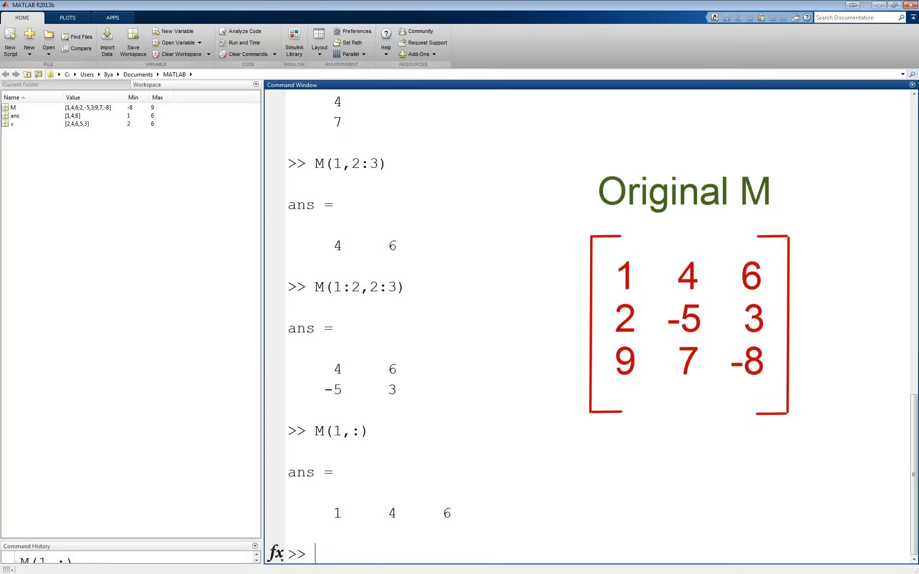
{"action": "type", "text": "M(:,2"}
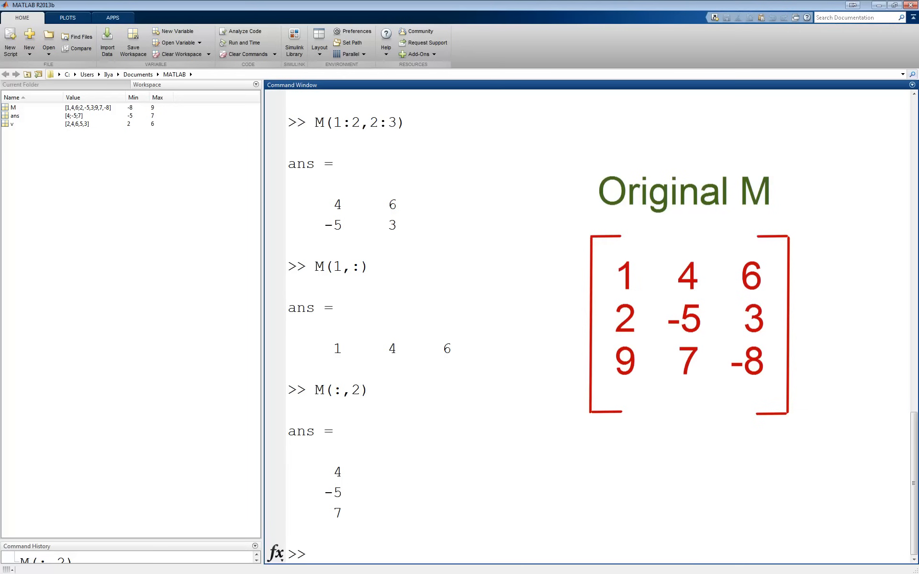
{"action": "left_click", "coordinate": [314, 554]}
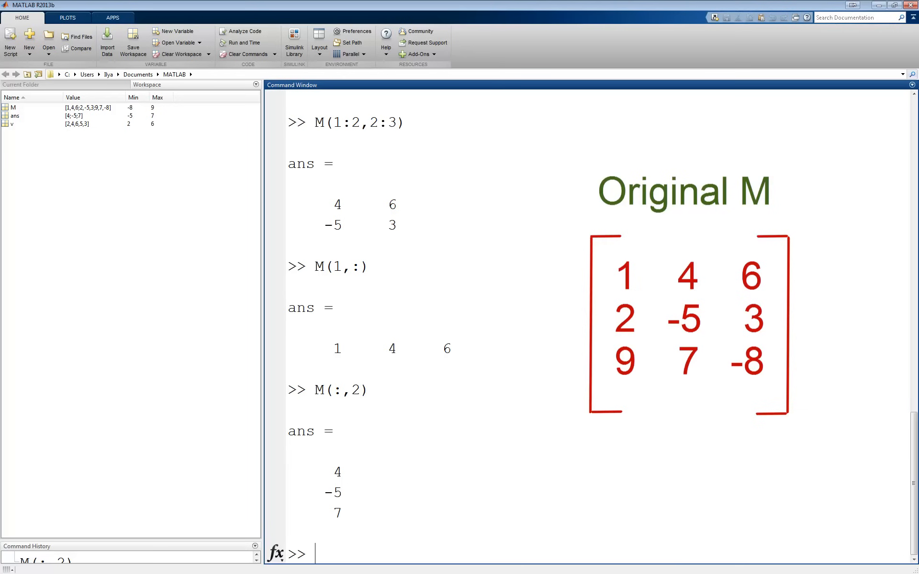
- Display M(1,end) = 6, M(end,:) = [9 7 -8] and M(2,:) = [2 -5 3]
{"action": "type", "text": "M(1,e"}
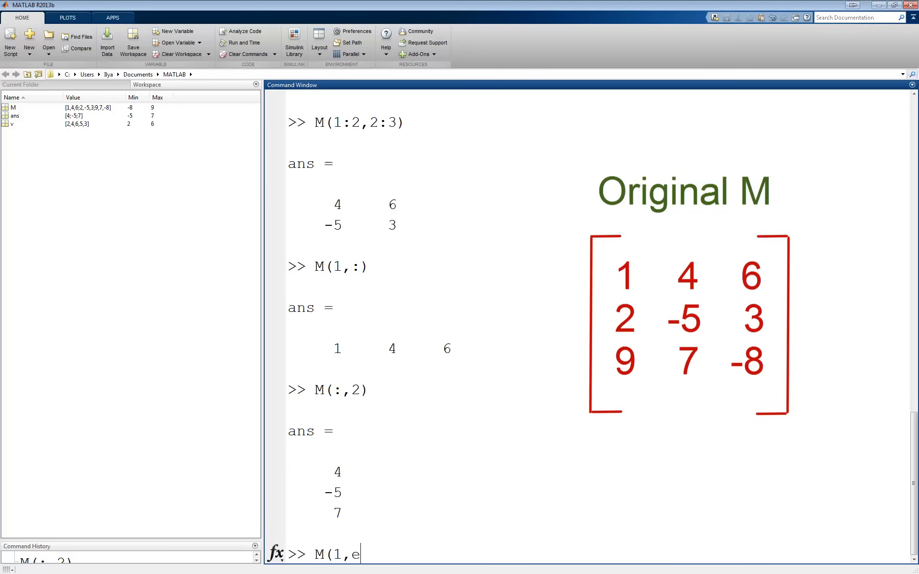
{"action": "type", "text": "nd)"}
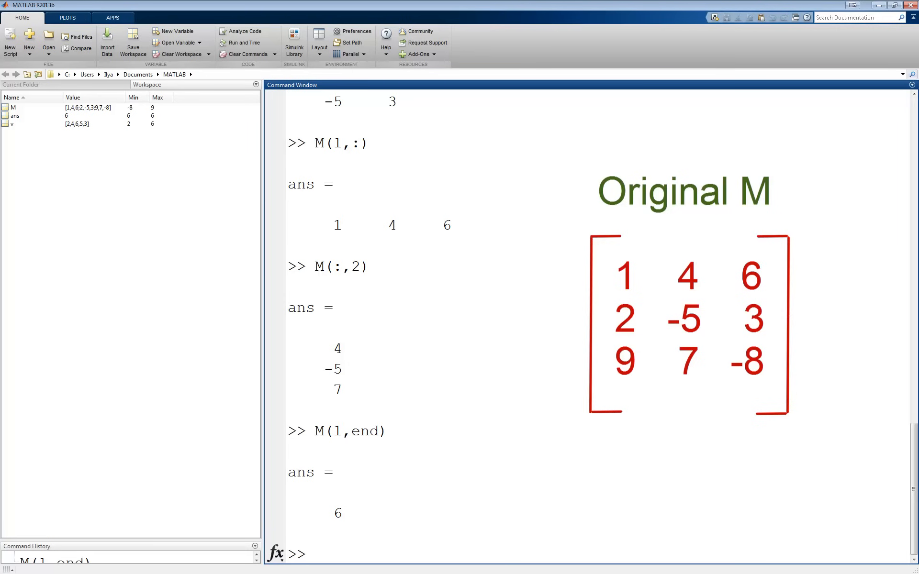
{"action": "left_click", "coordinate": [313, 553]}
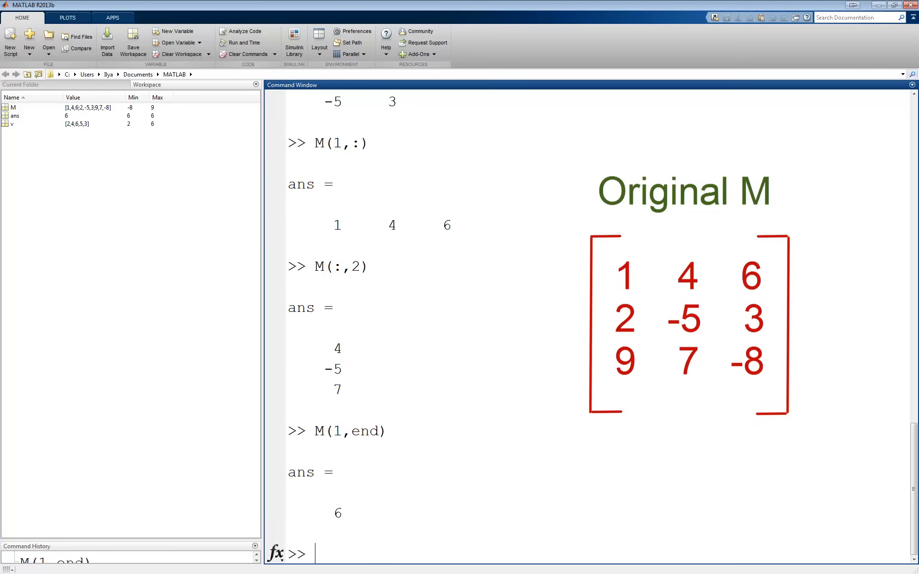
{"action": "type", "text": "M"}
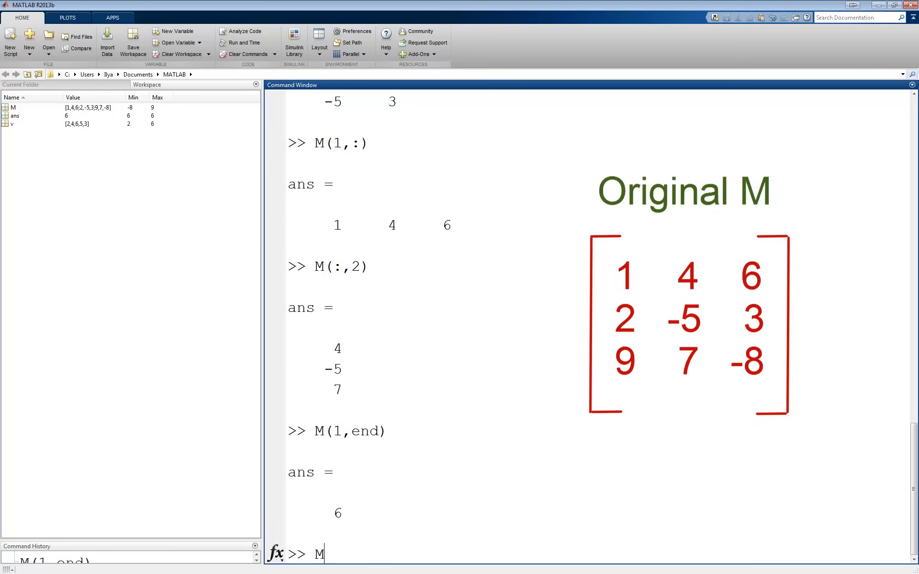
{"action": "type", "text": "(end,:"}
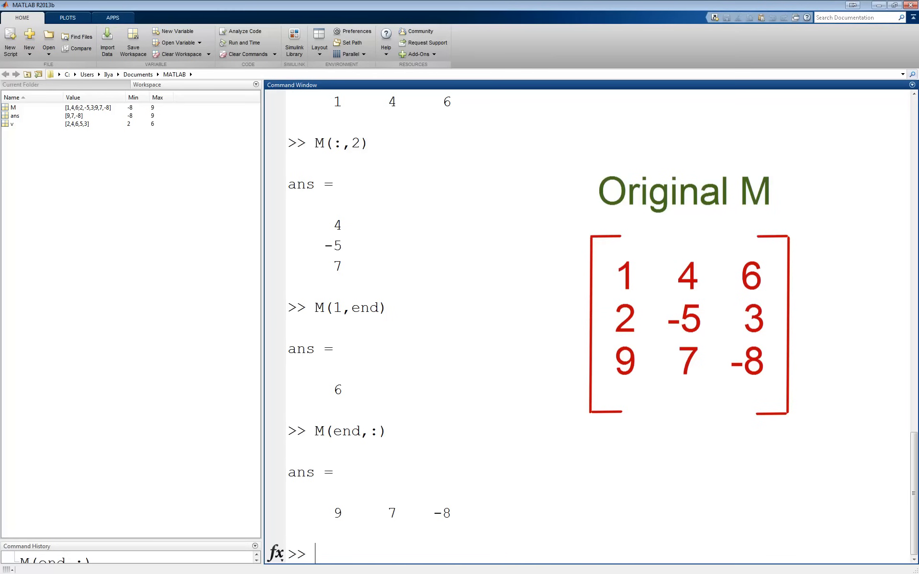
{"action": "type", "text": "M"}
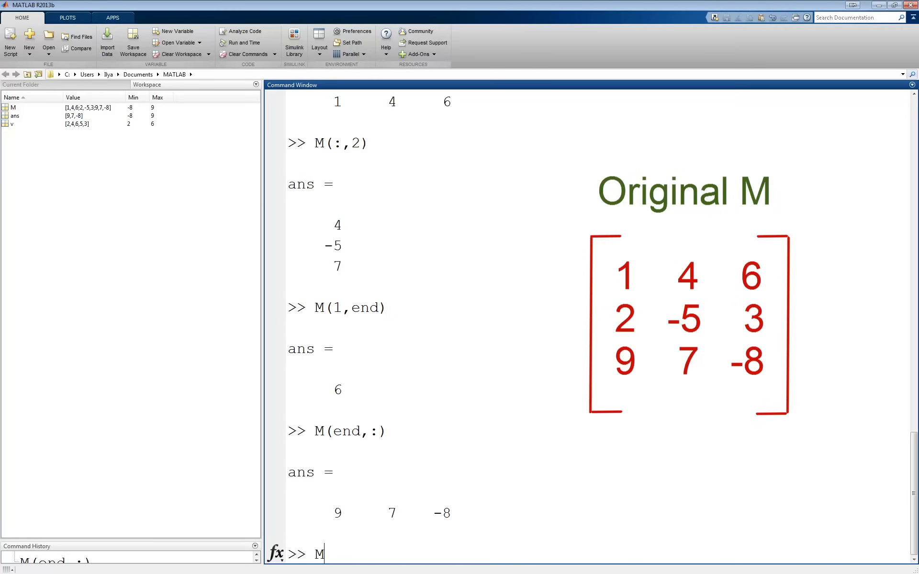
{"action": "type", "text": "(2,:"}
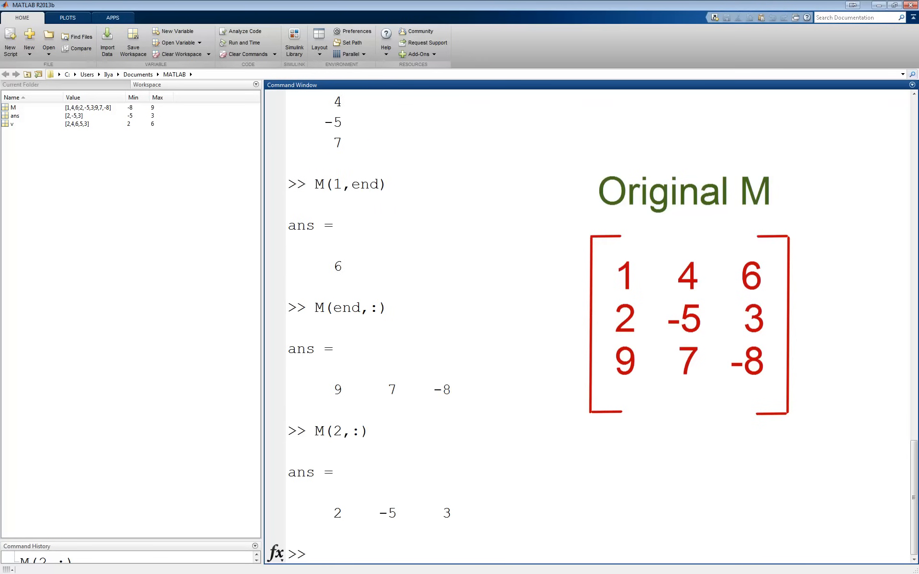
- Enter M(2,1:end) to get [2 -5 3], then start recalling M(2,:)
{"action": "type", "text": "M("}
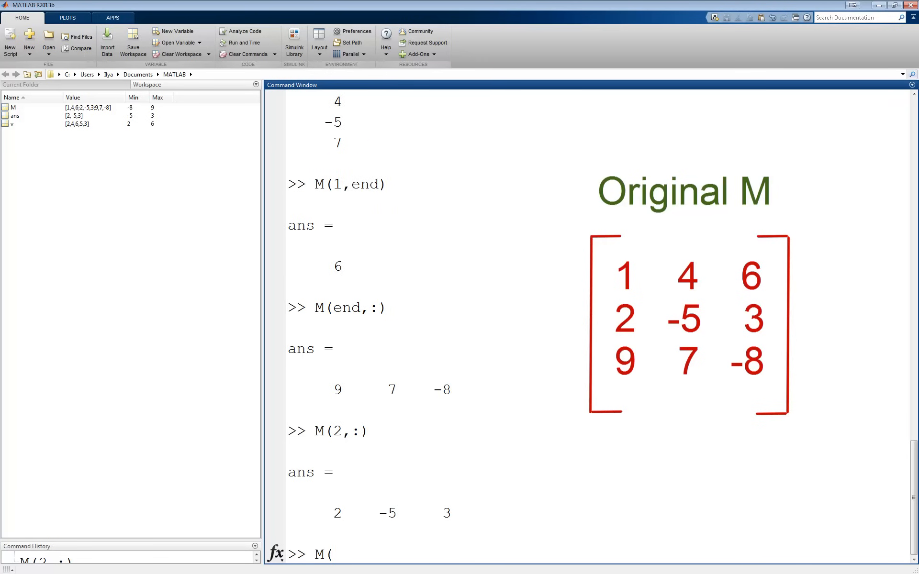
{"action": "type", "text": "2,1:end"}
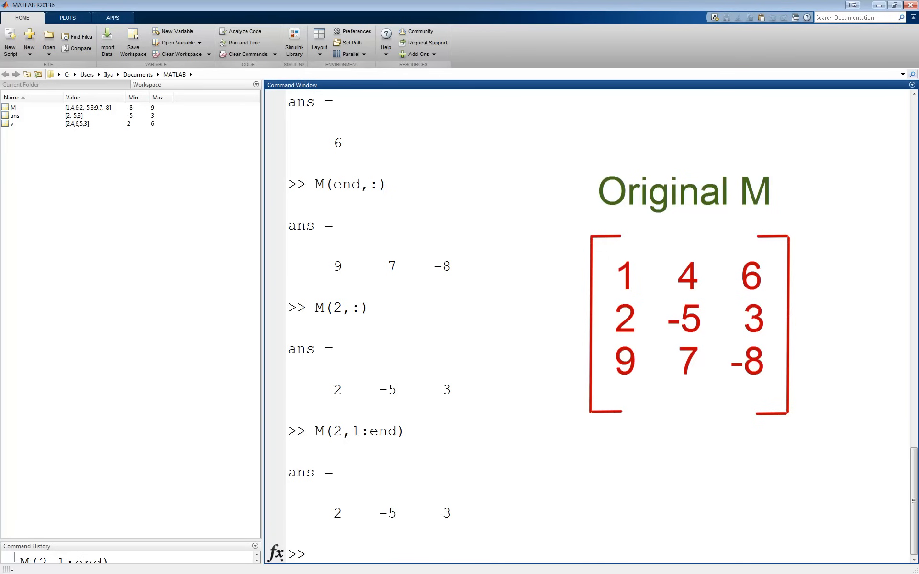
{"action": "type", "text": "M(2,:"}
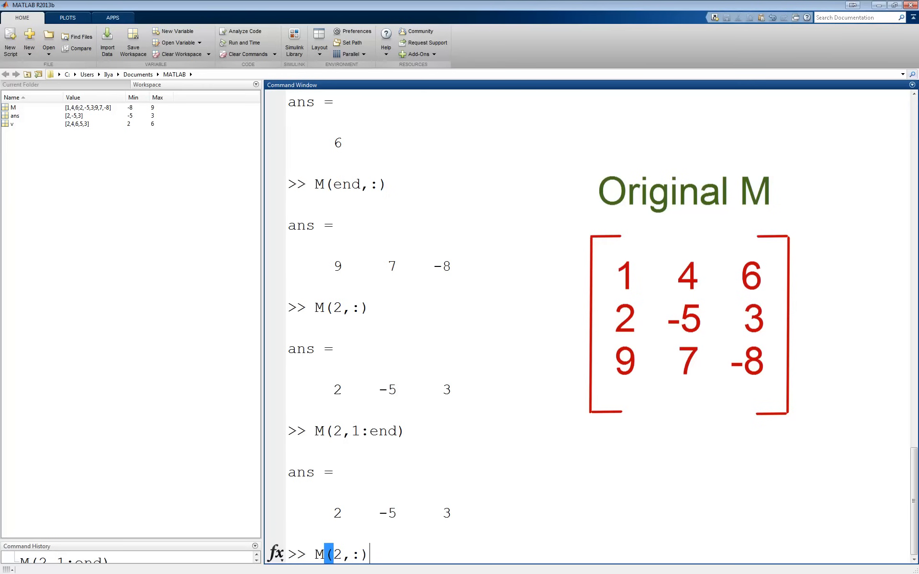
- Assign M(2,:) = [2 2 2] and display the updated M
{"action": "type", "text": "= [2 2"}
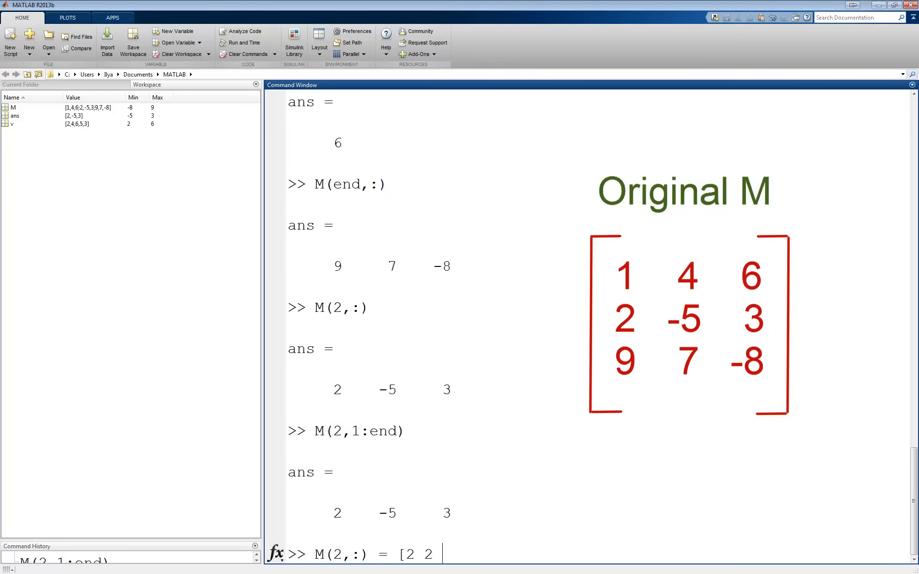
{"action": "type", "text": "2]"}
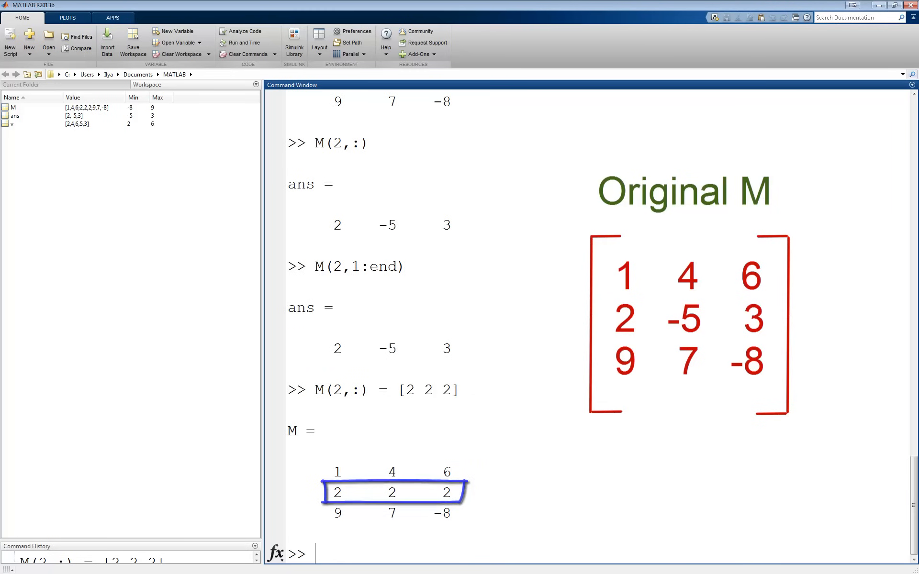
{"action": "type", "text": "M"}
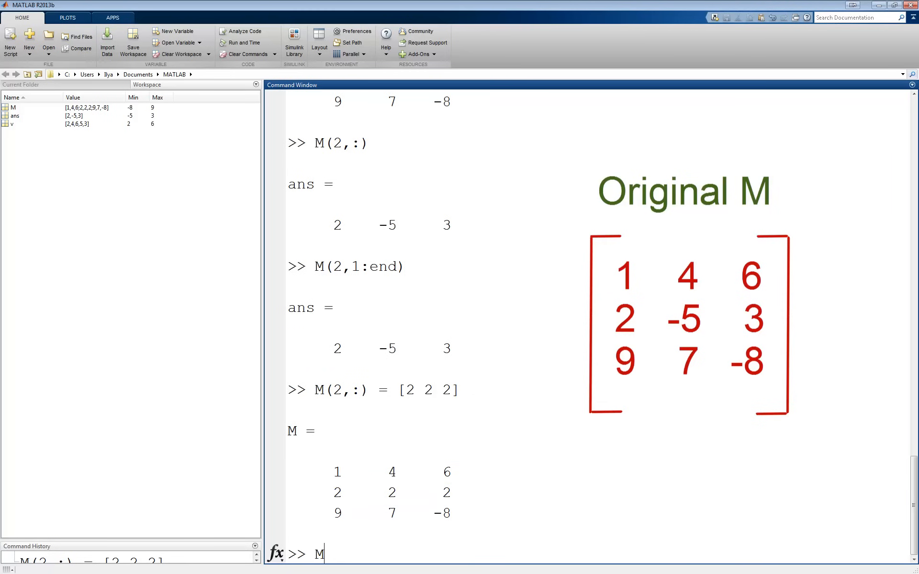
- Assign [0 1;1 0] to M(1:2,[1 end]), giving M = [0 4 1; 1 2 0; 9 7 -8]
{"action": "type", "text": "(1:2"}
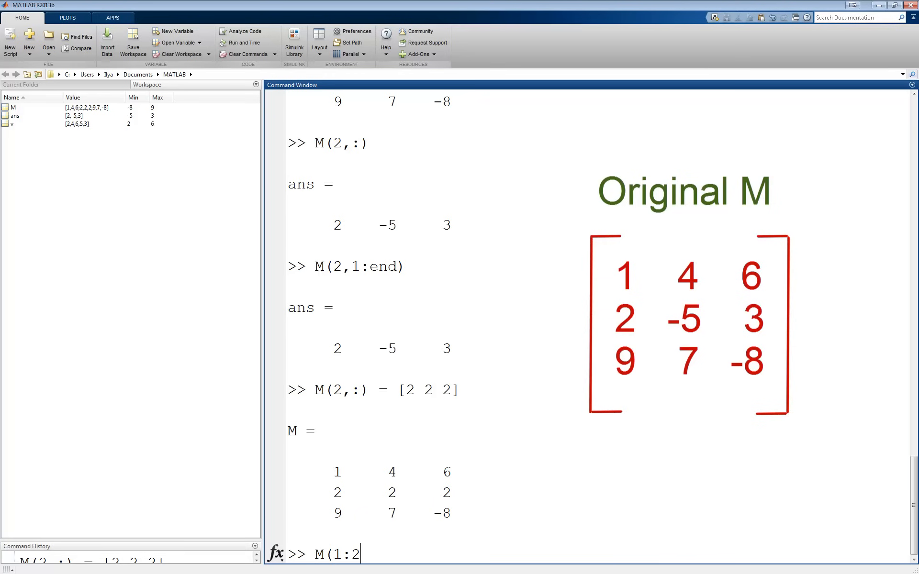
{"action": "type", "text": ",["}
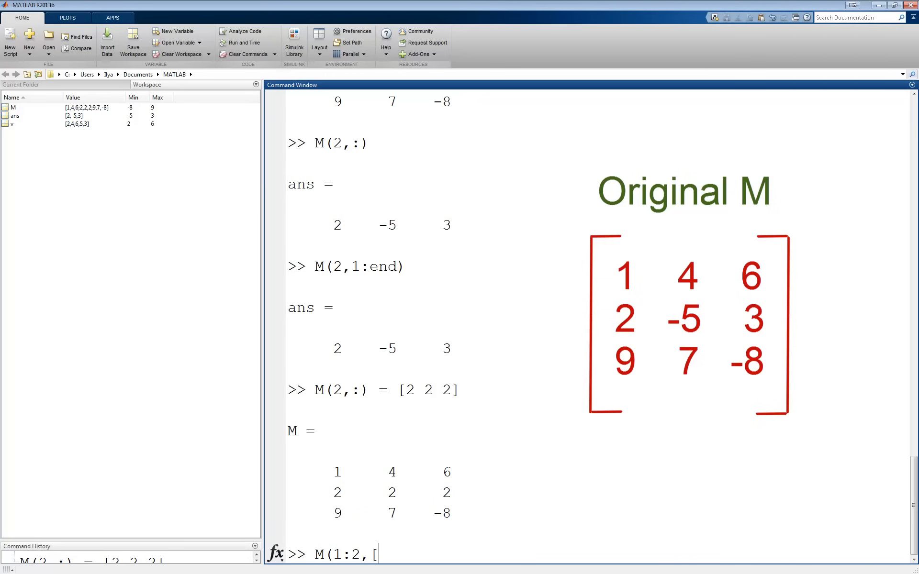
{"action": "type", "text": "1 end]"}
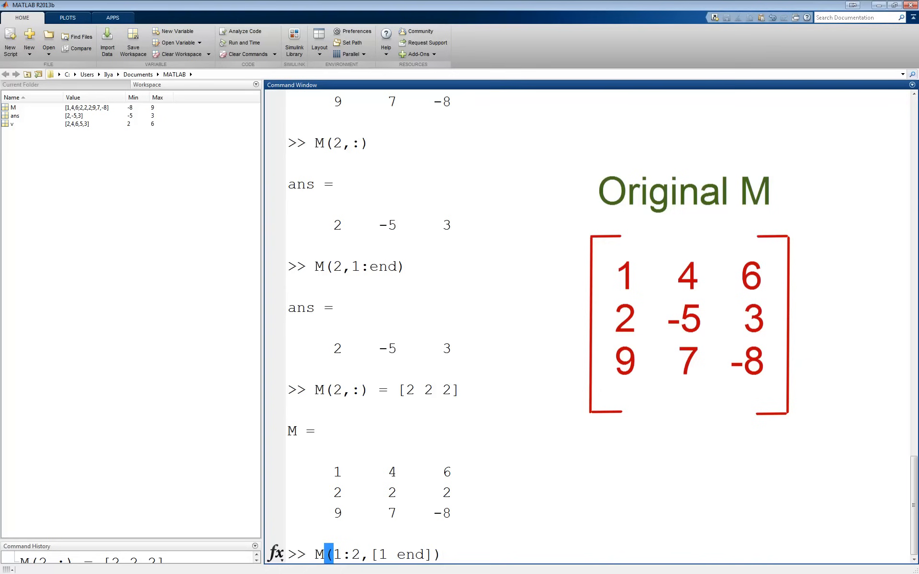
{"action": "type", "text": "= ["}
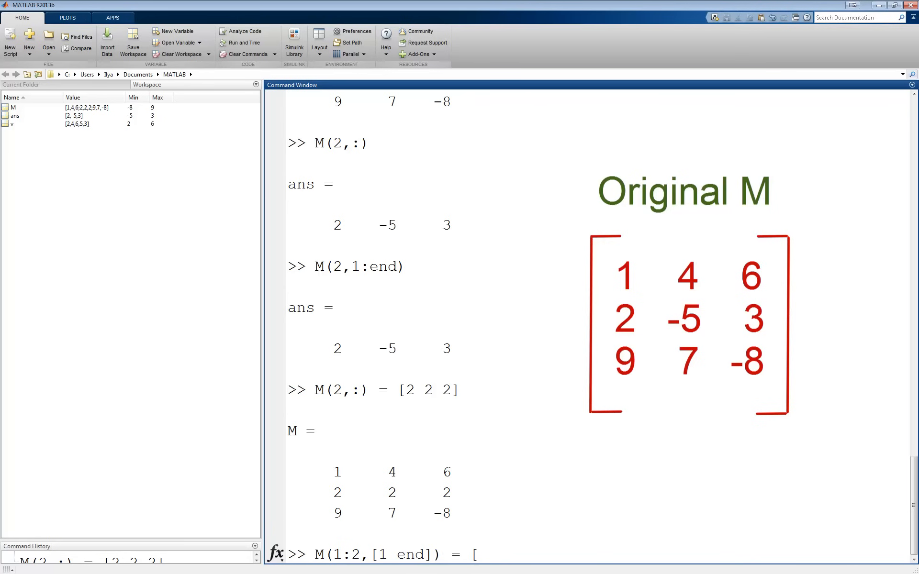
{"action": "type", "text": "0 1;"}
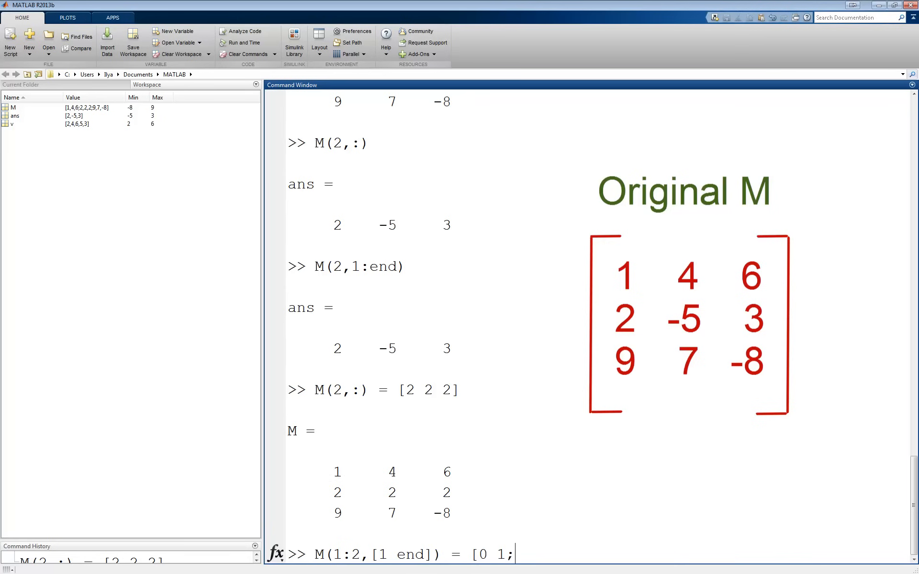
{"action": "type", "text": "1 0"}
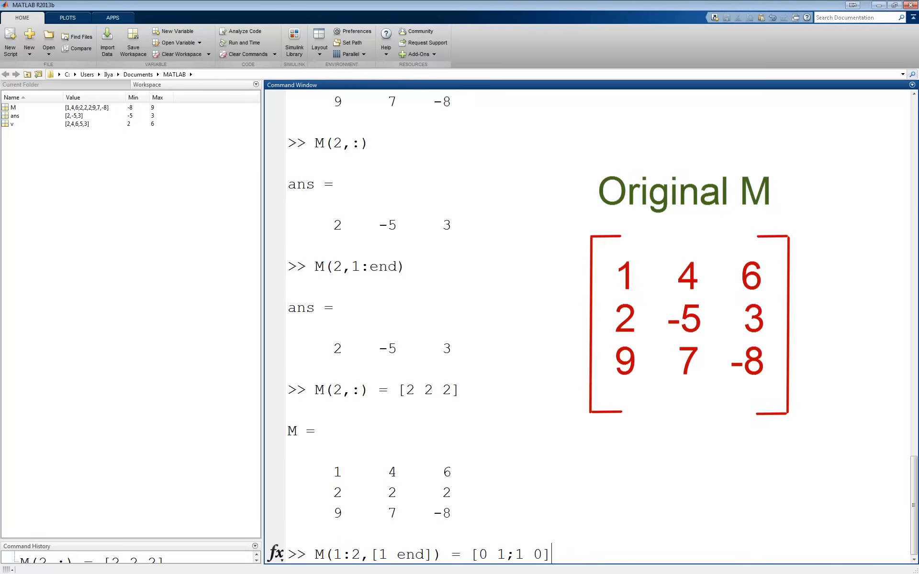
{"action": "key", "text": "Return"}
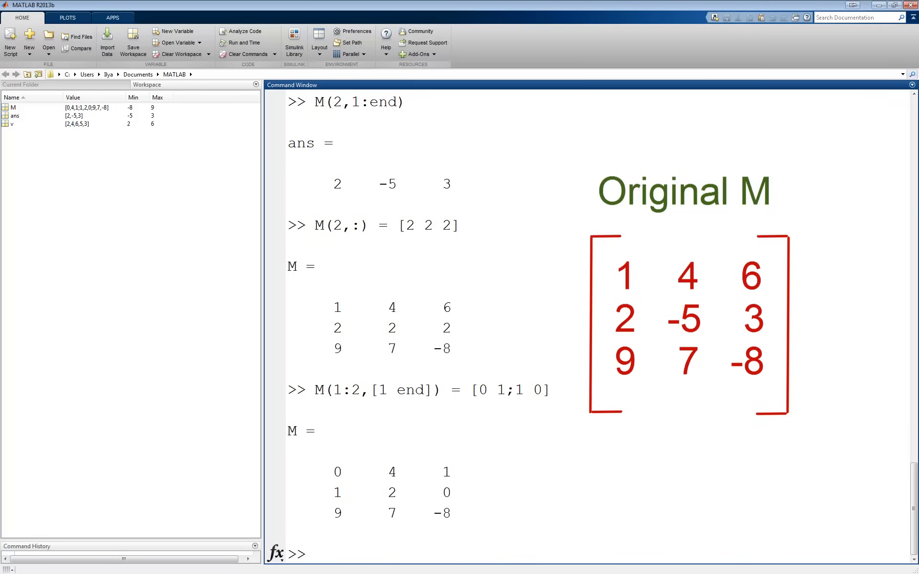